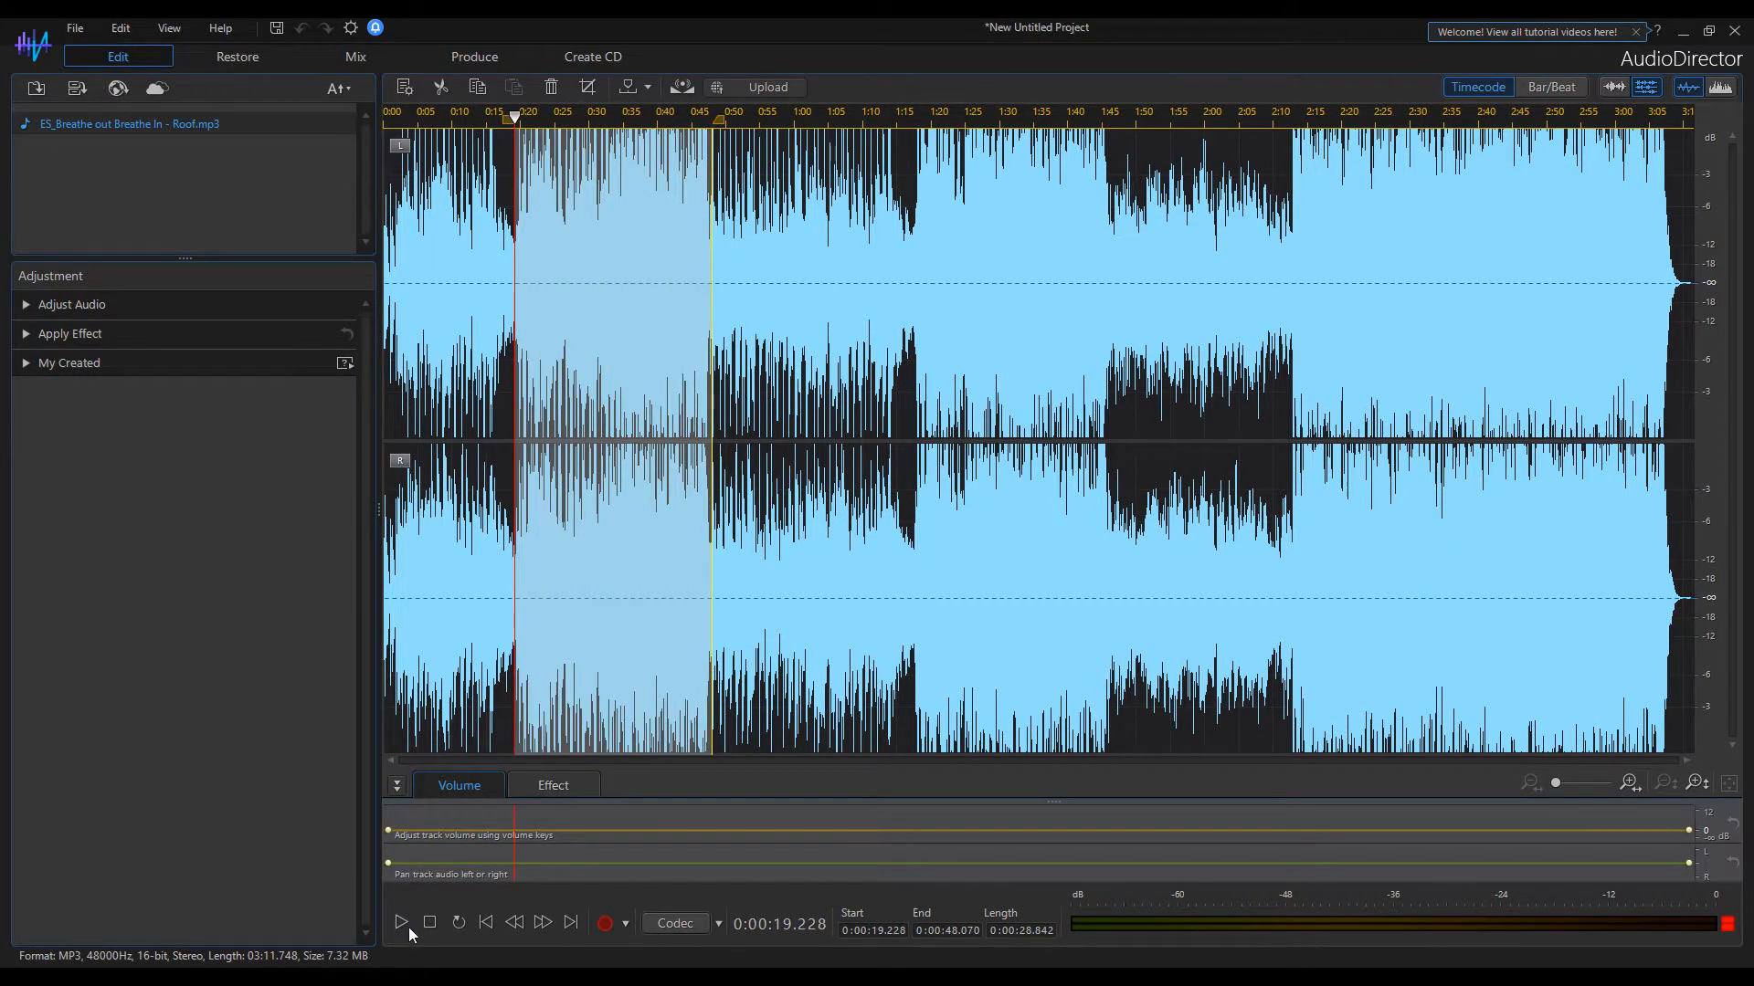
# Play the selected 0:19–0:48 section of the song from the transport controls
pyautogui.click(400, 923)
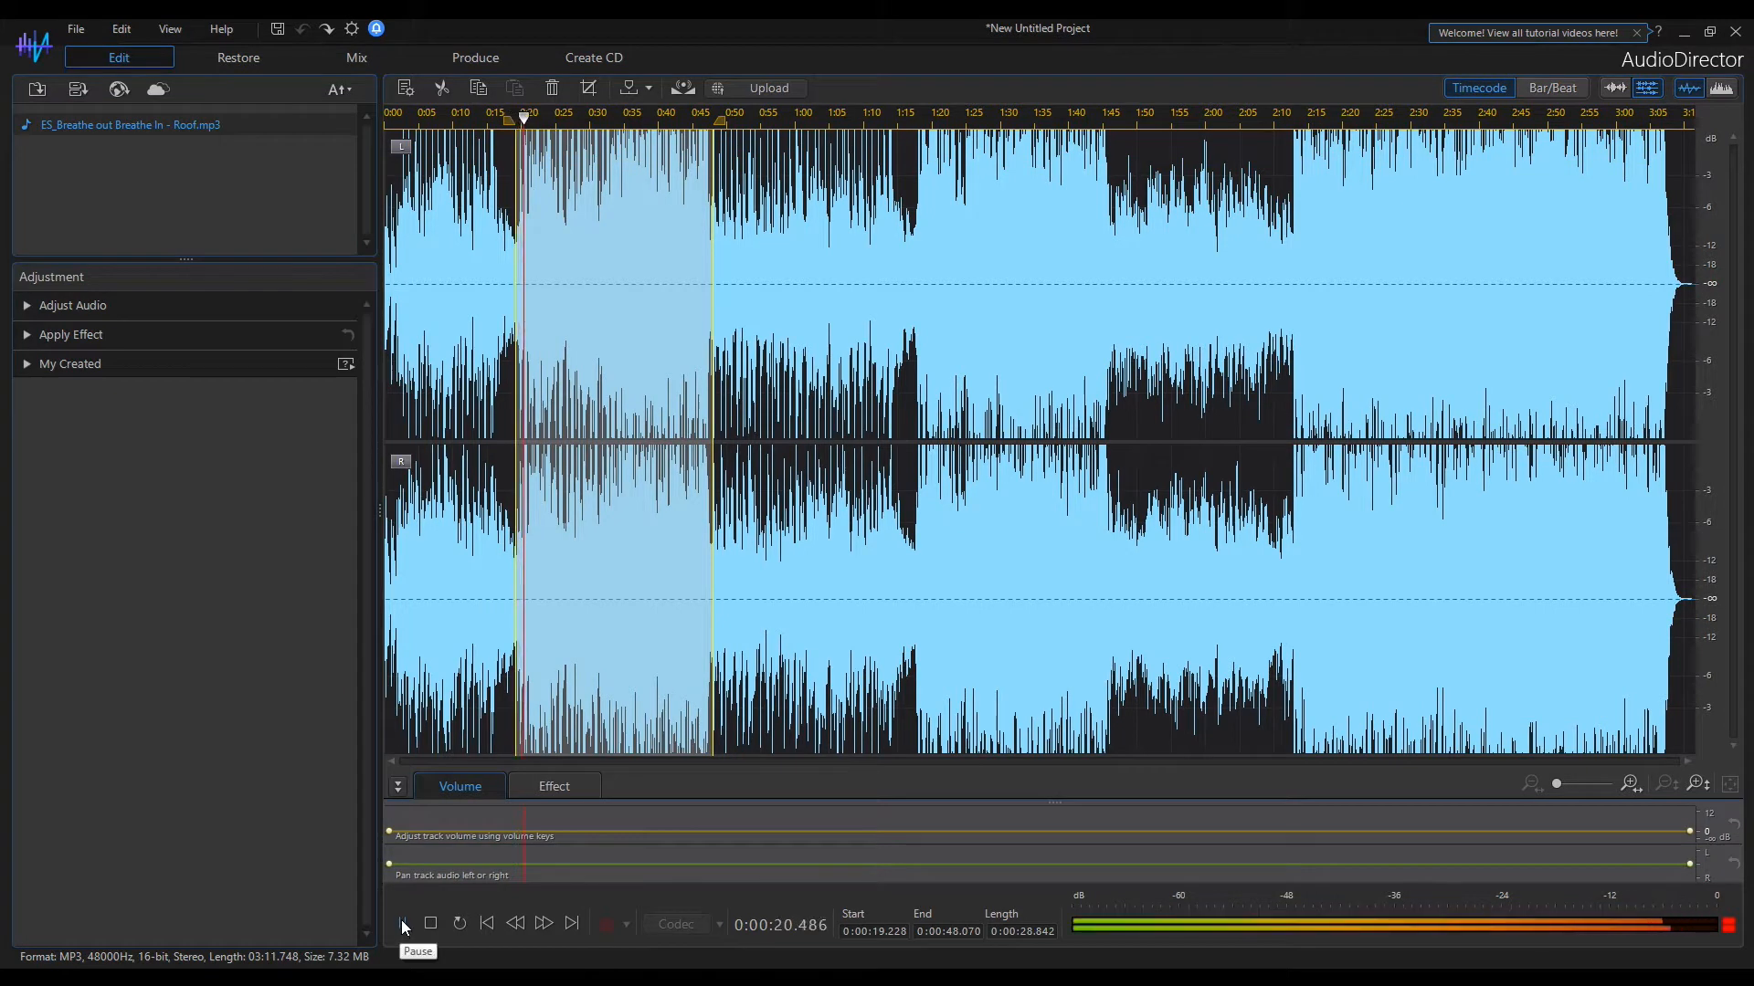
pyautogui.click(400, 923)
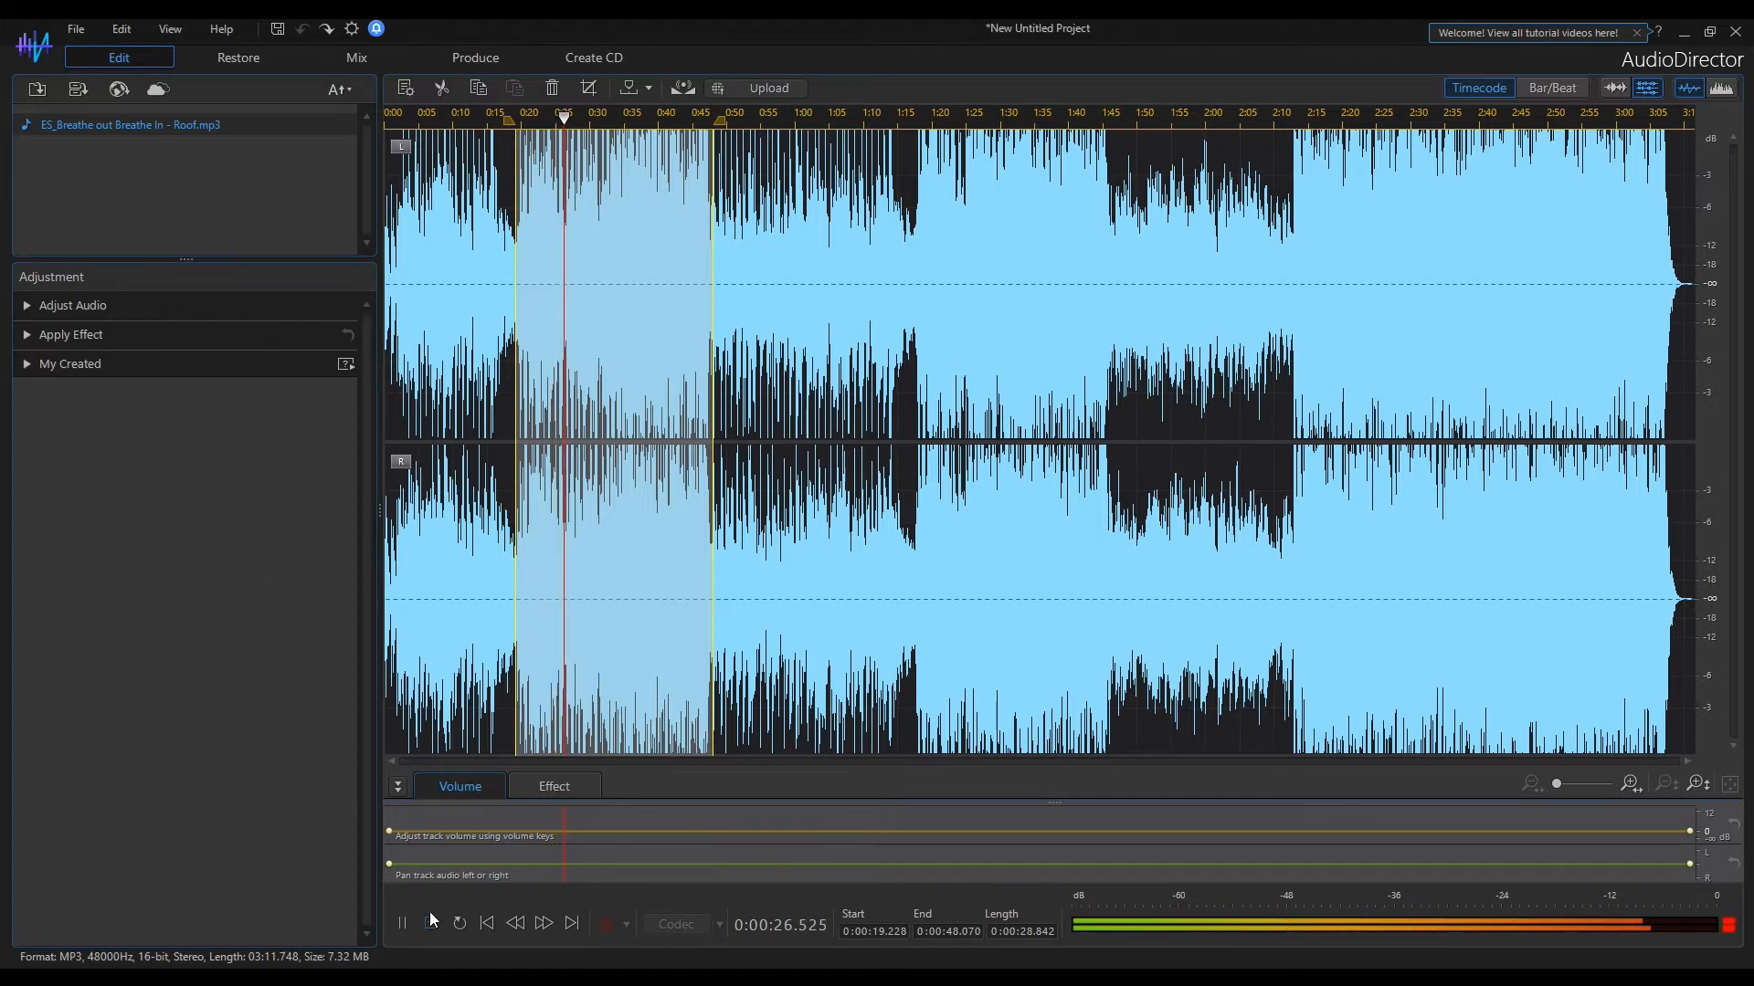
# Bring up Vocal Balance and Vocal Removal from the Adjust Audio list for the section
pyautogui.click(73, 305)
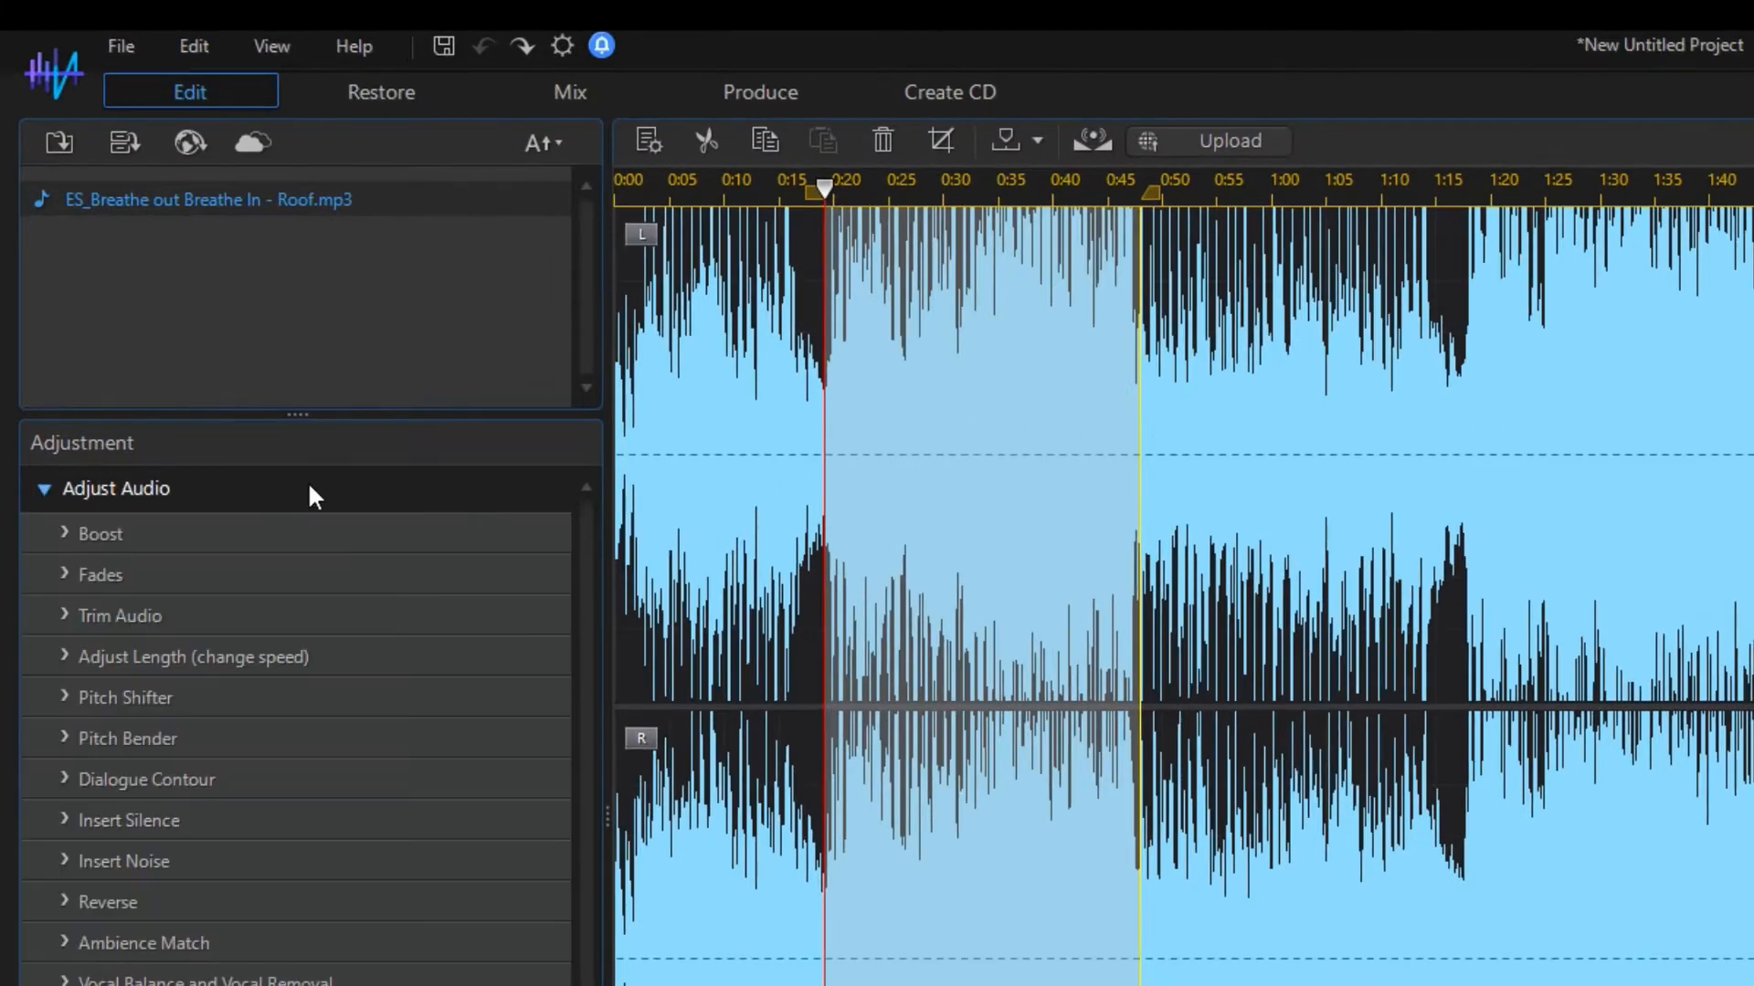
pyautogui.scroll(-3)
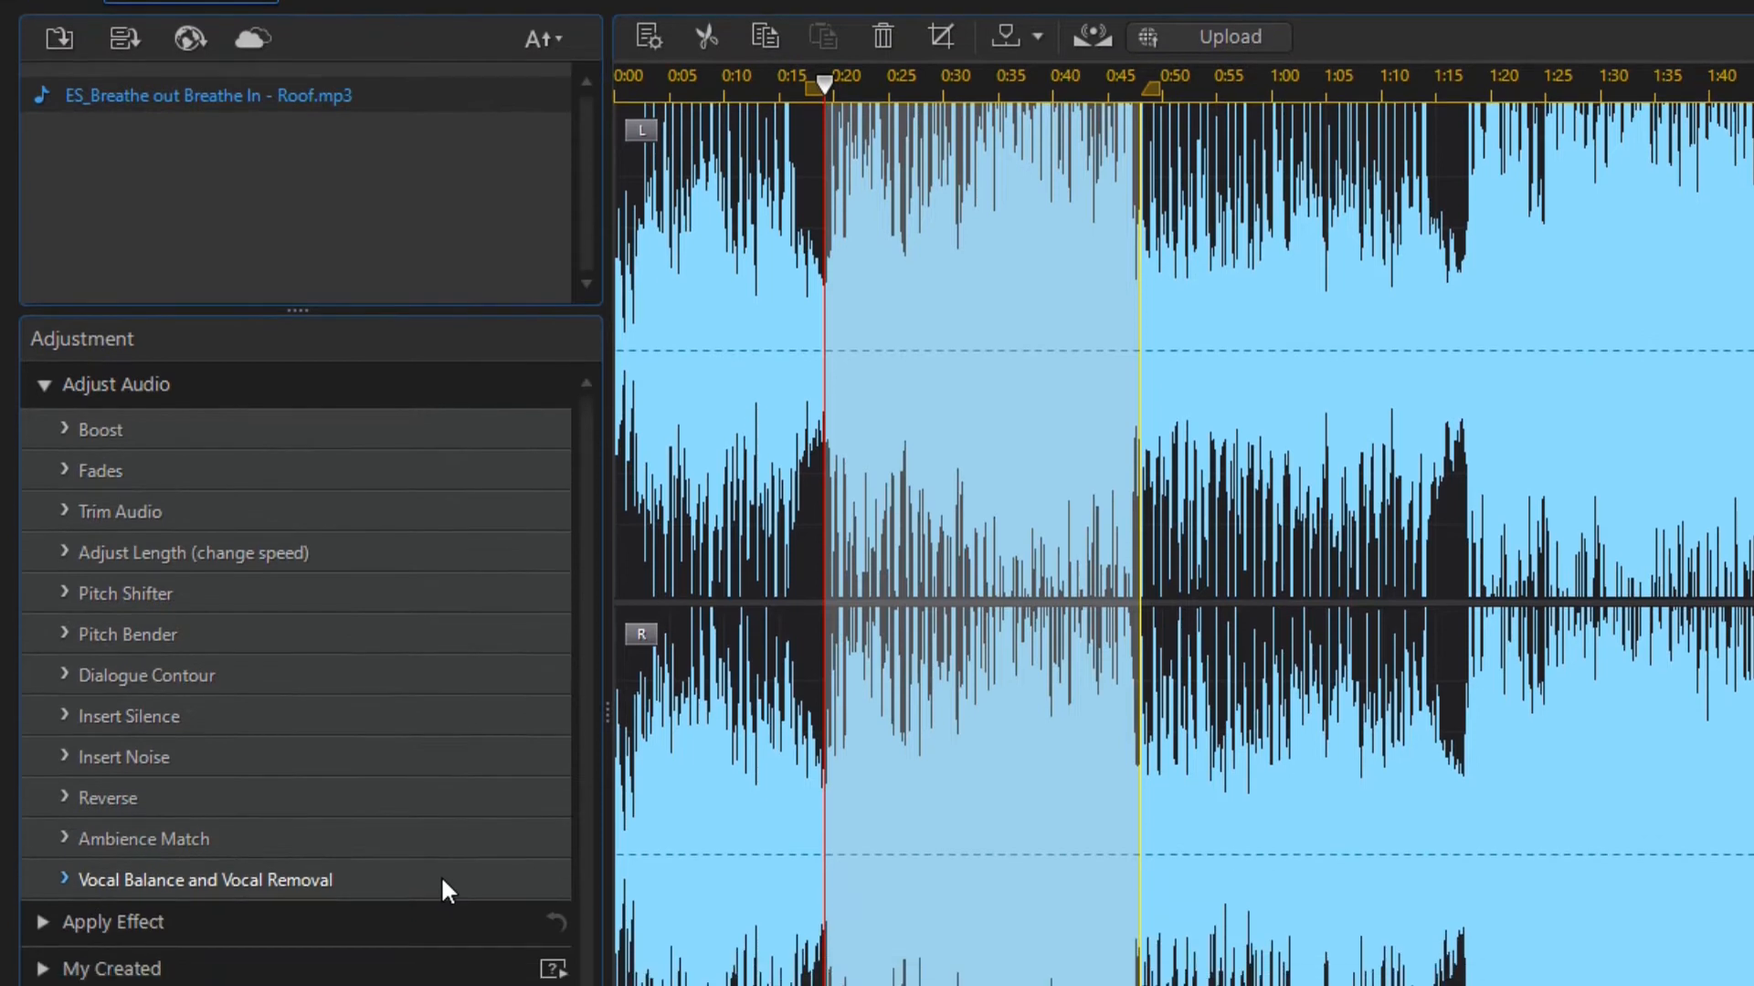
pyautogui.click(204, 879)
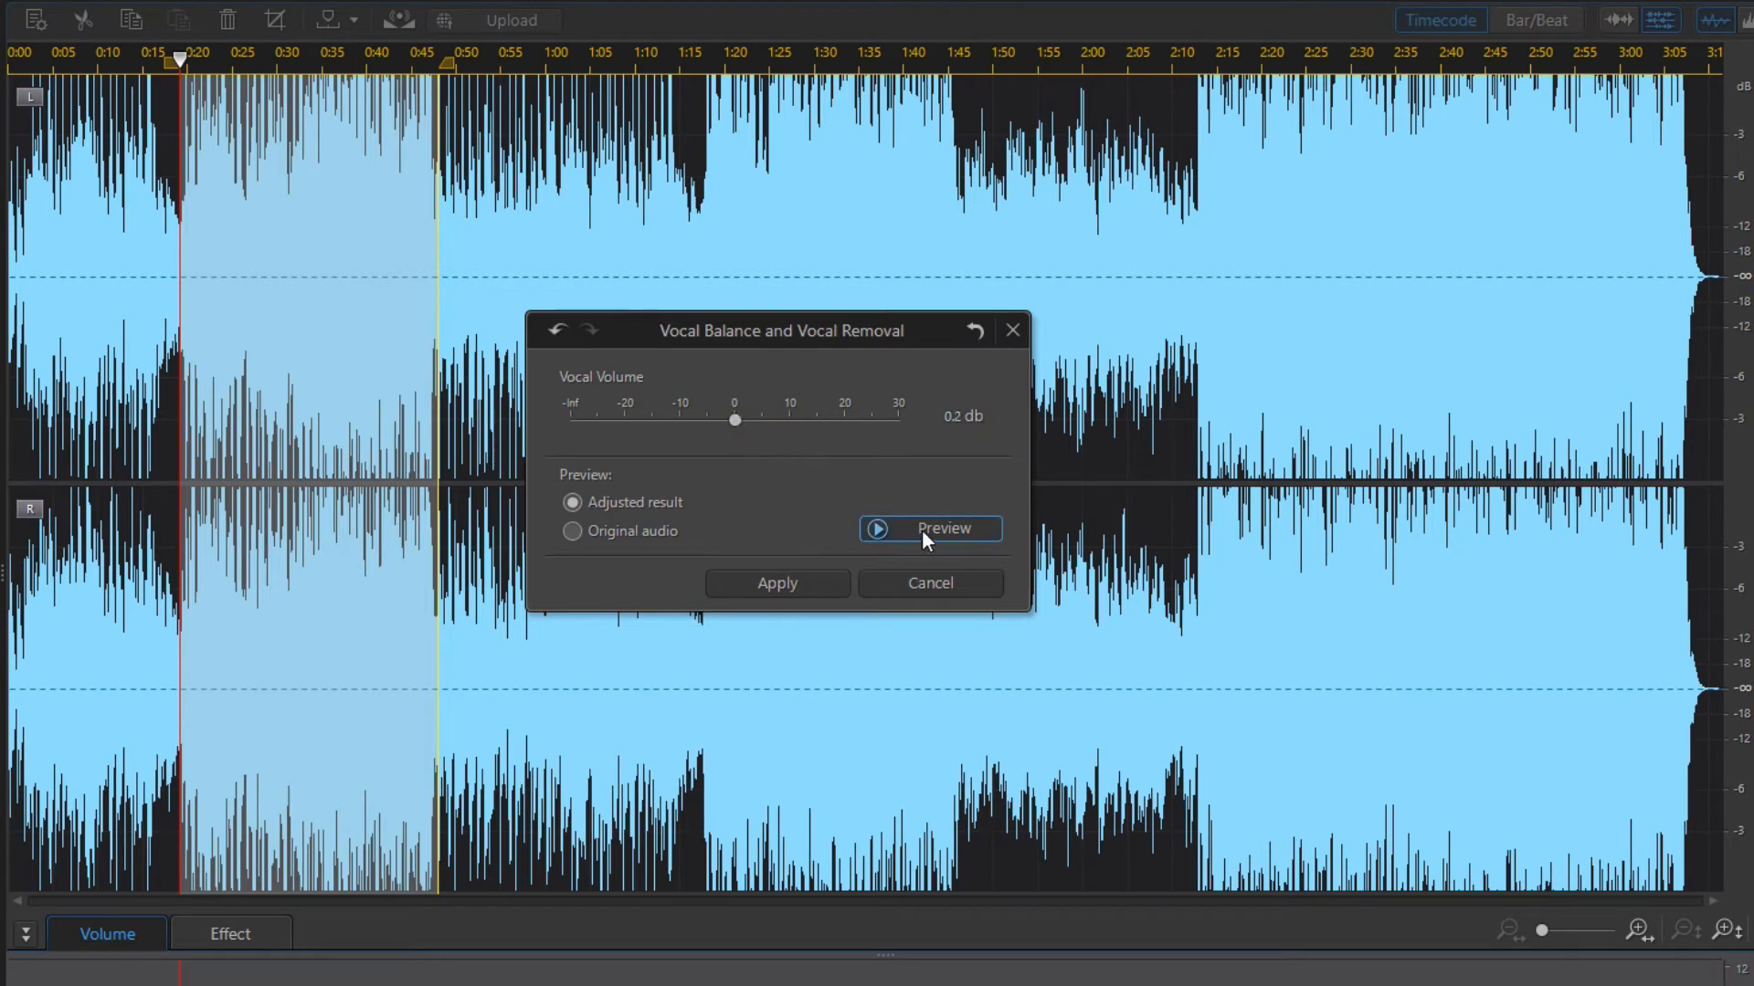
# Preview the adjusted result at different vocal levels, leaving Vocal Volume at 4.8 dB
pyautogui.click(942, 528)
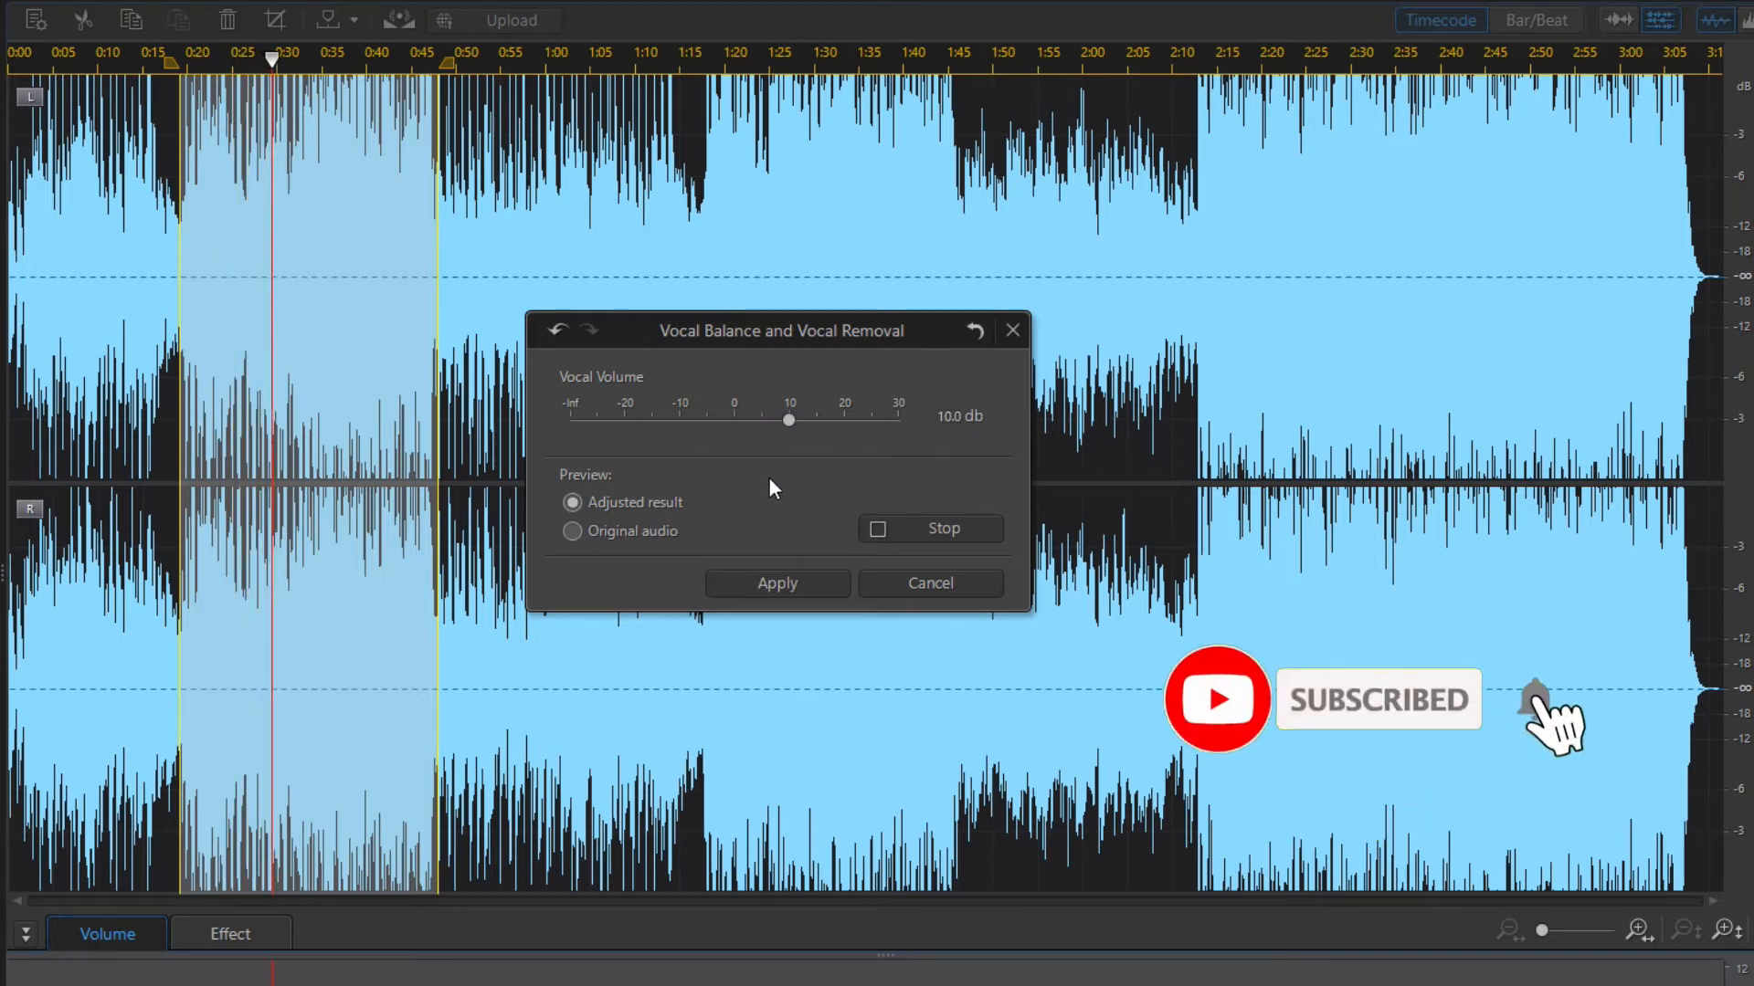
pyautogui.click(789, 420)
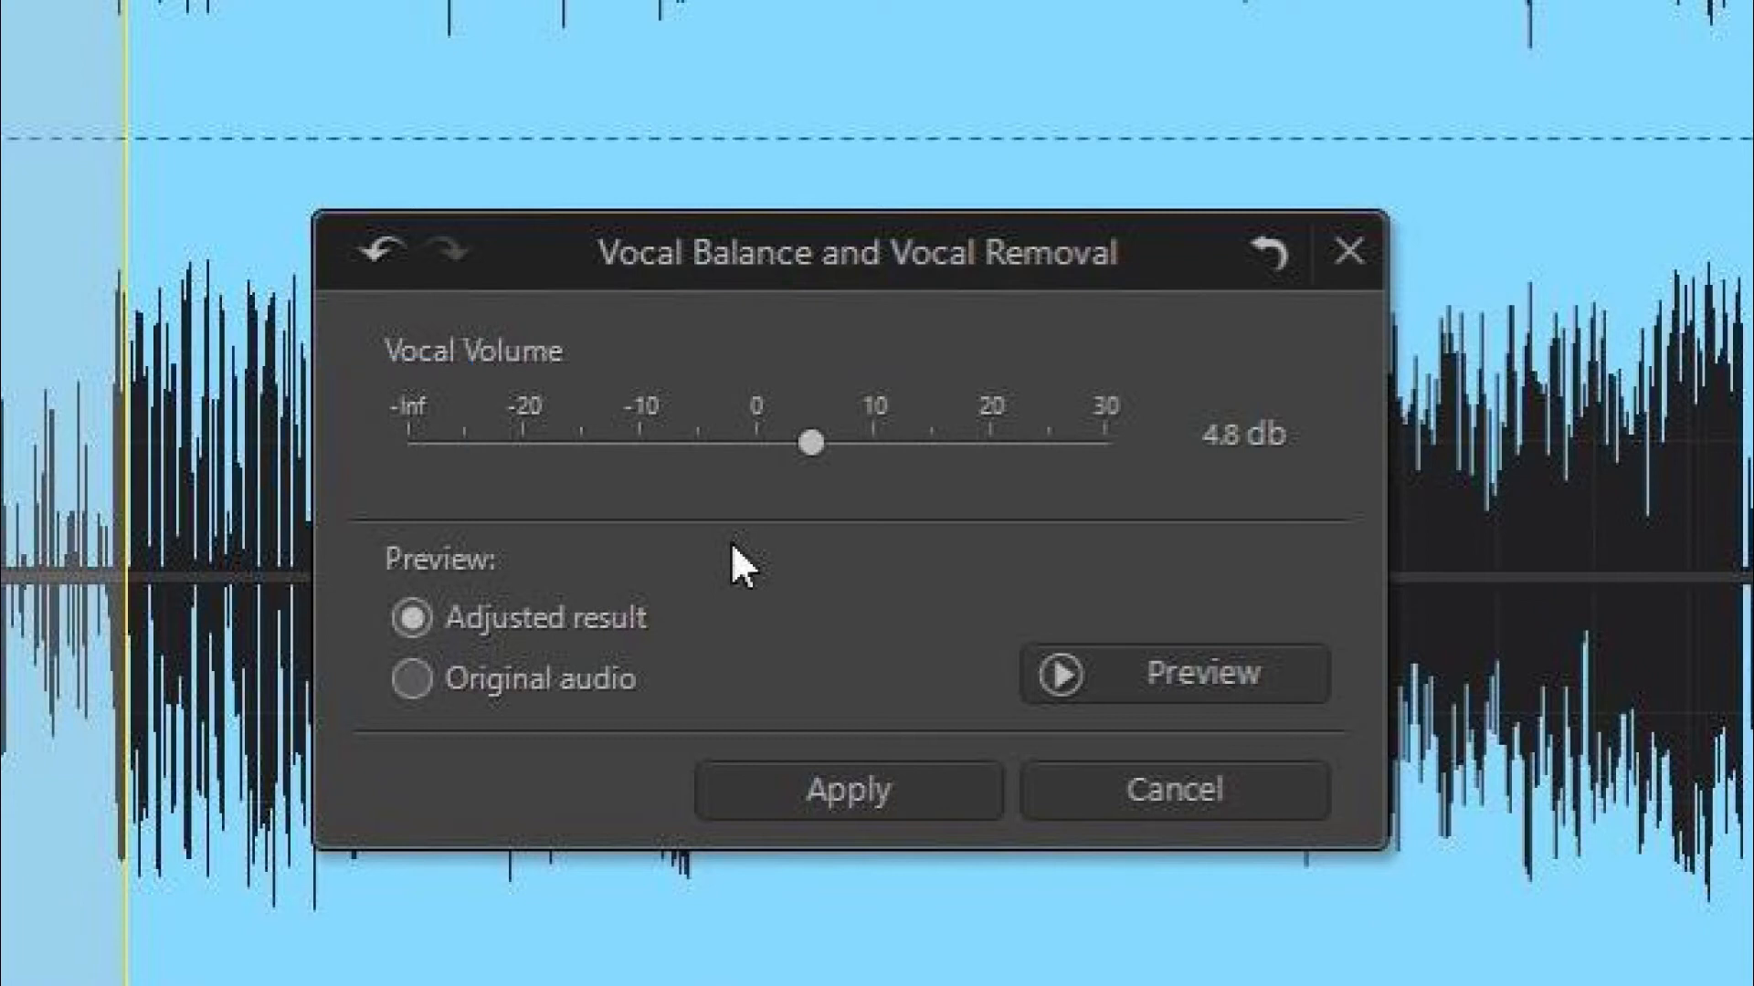
# Set Vocal Volume to -inf dB and apply the vocal removal to the 0:19–0:48 section
pyautogui.click(1172, 674)
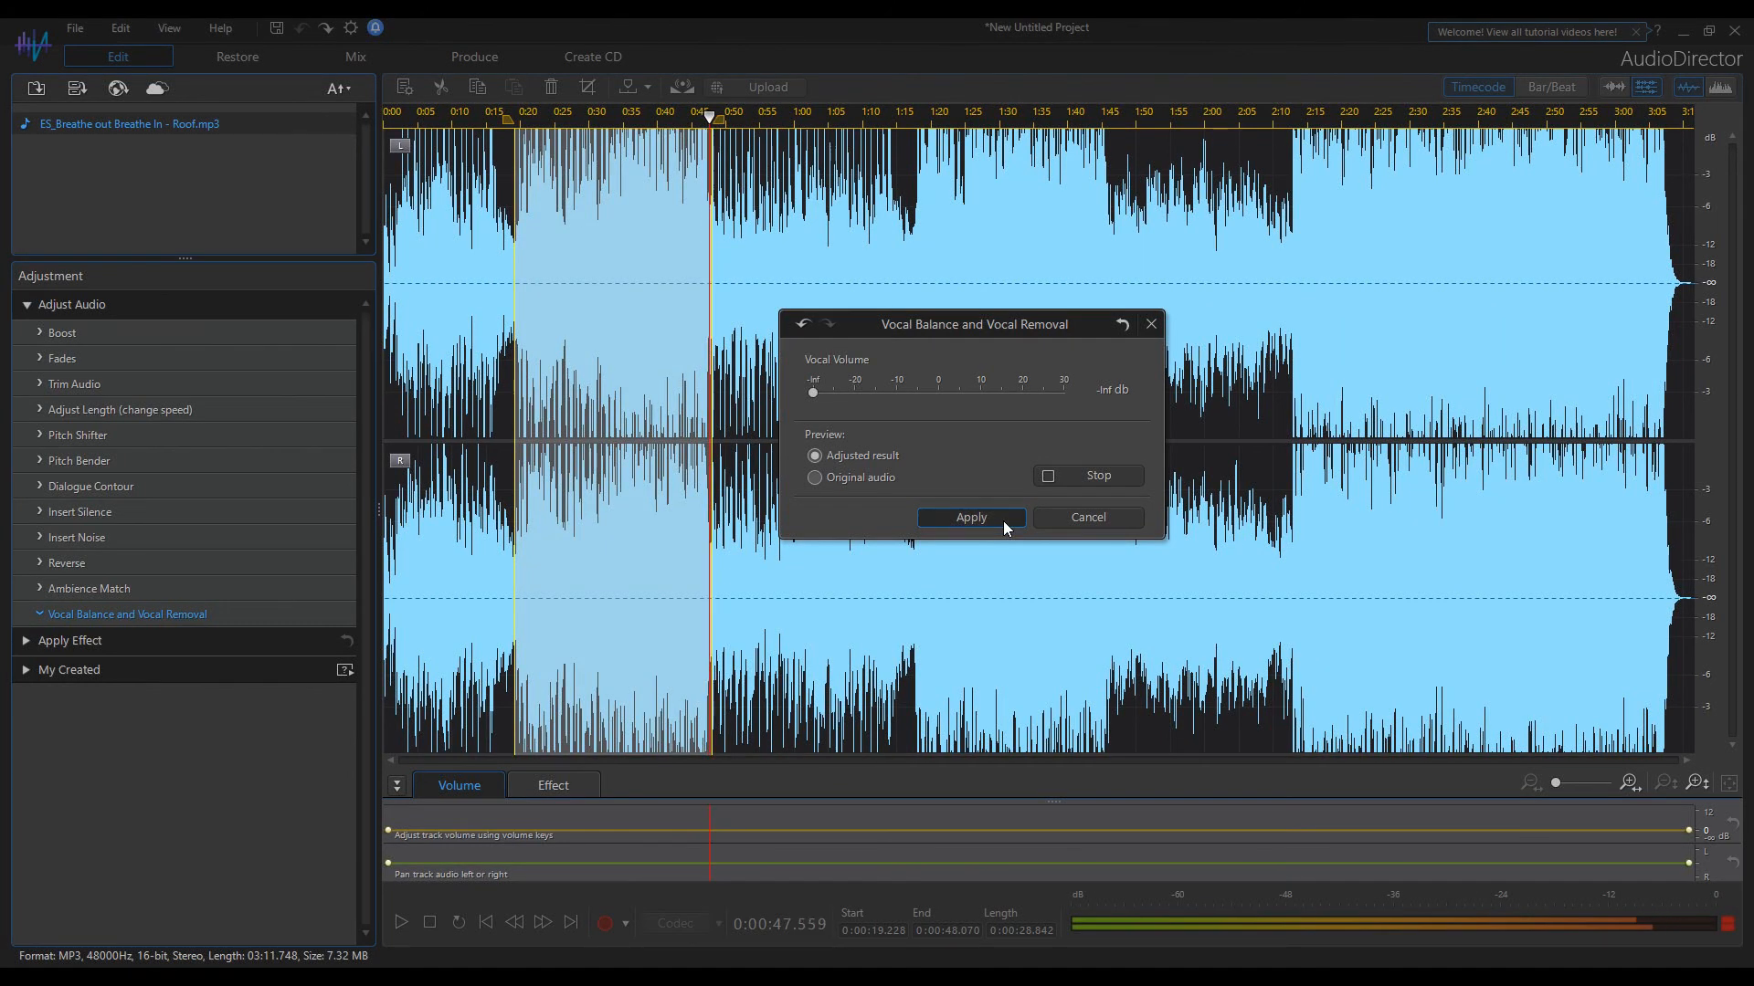
pyautogui.click(970, 517)
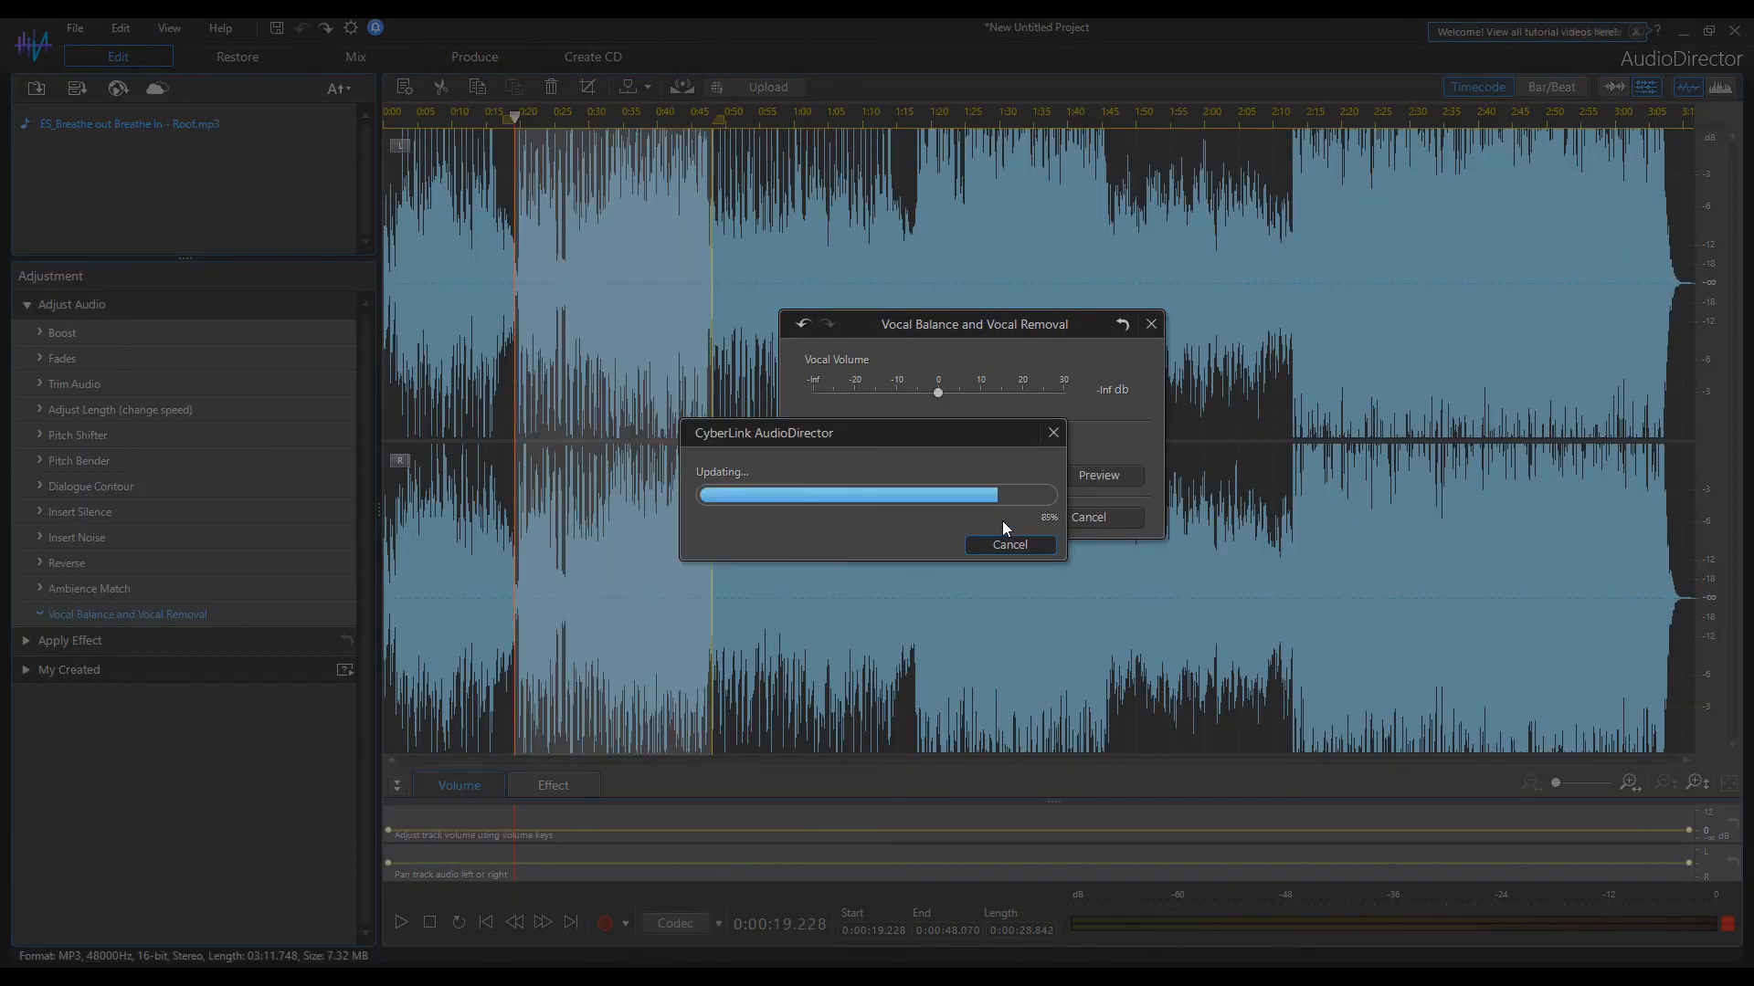